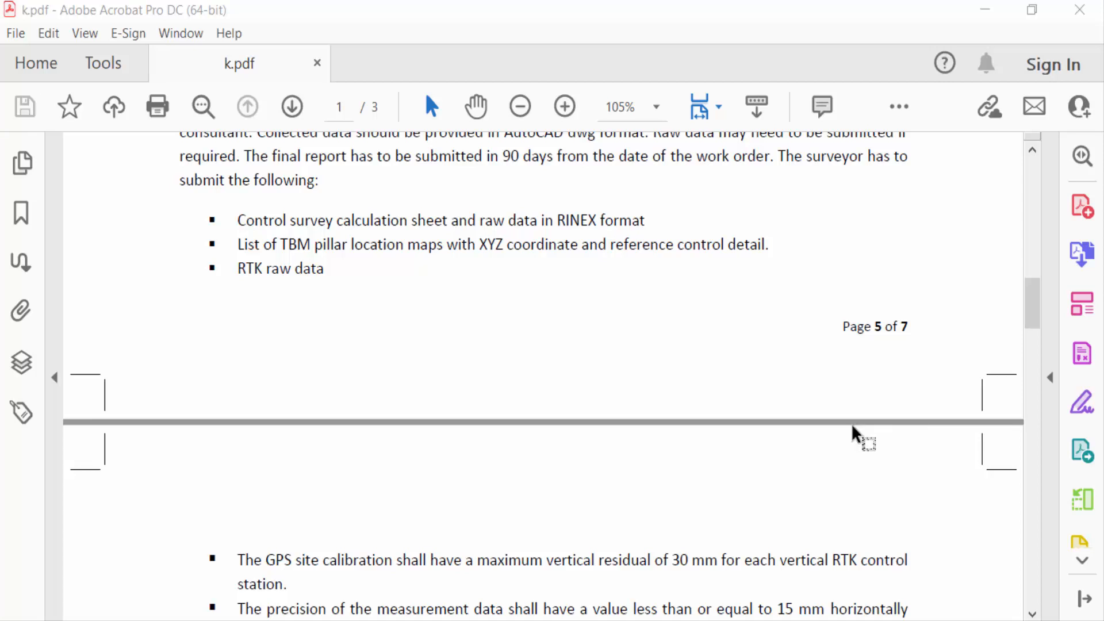
mouse_move(855, 435)
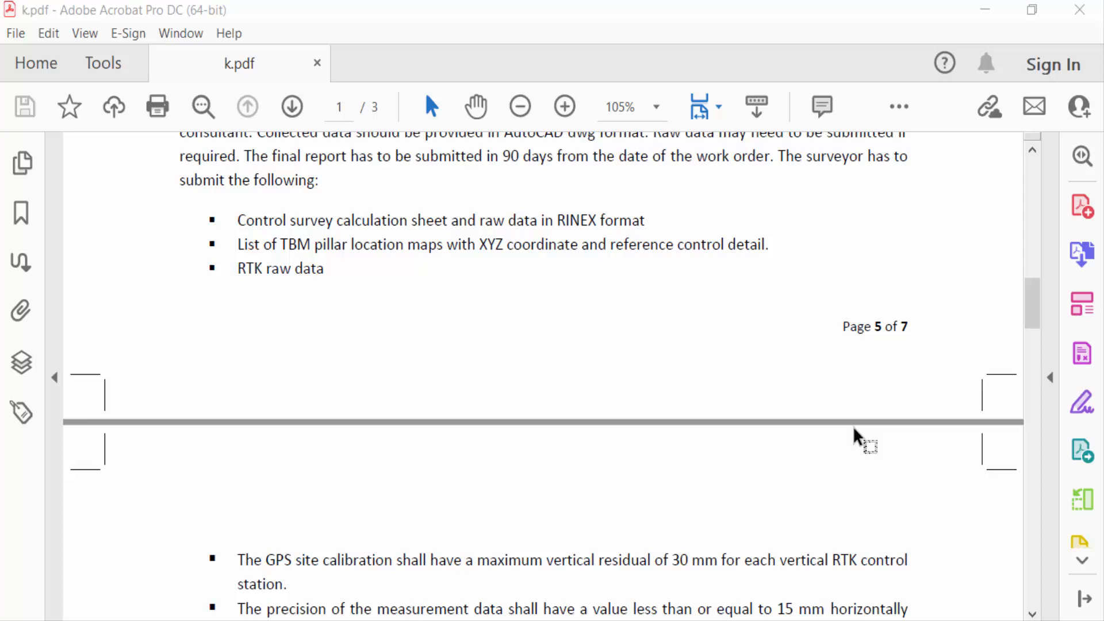
mouse_move(648, 418)
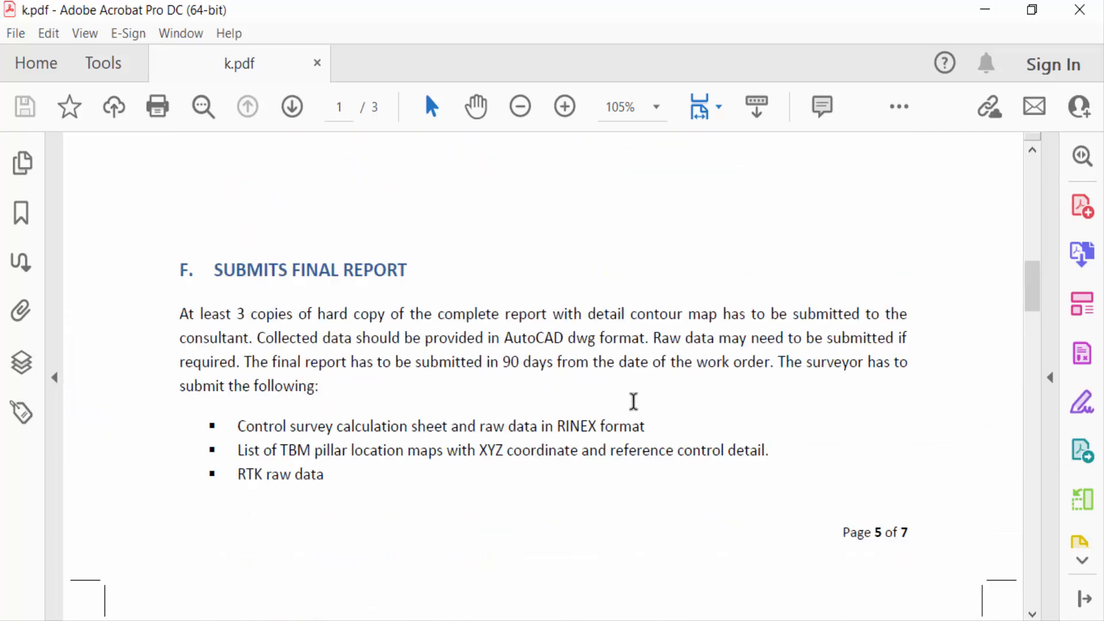
Show the full Tools collection and scroll to the Print Production tool.
scroll("down", 3)
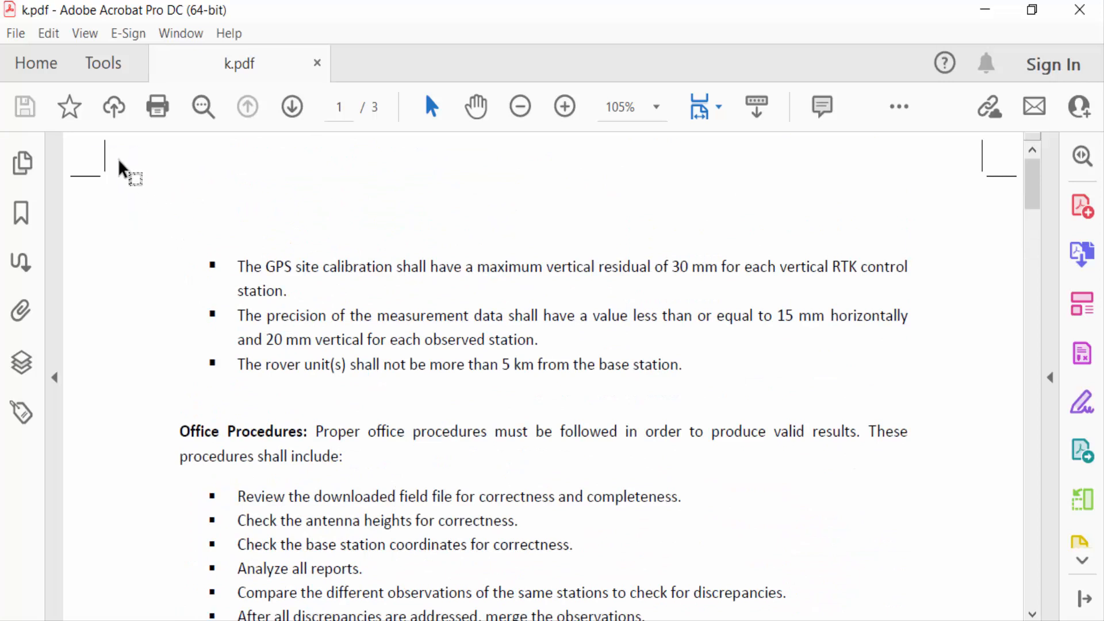
left_click(102, 62)
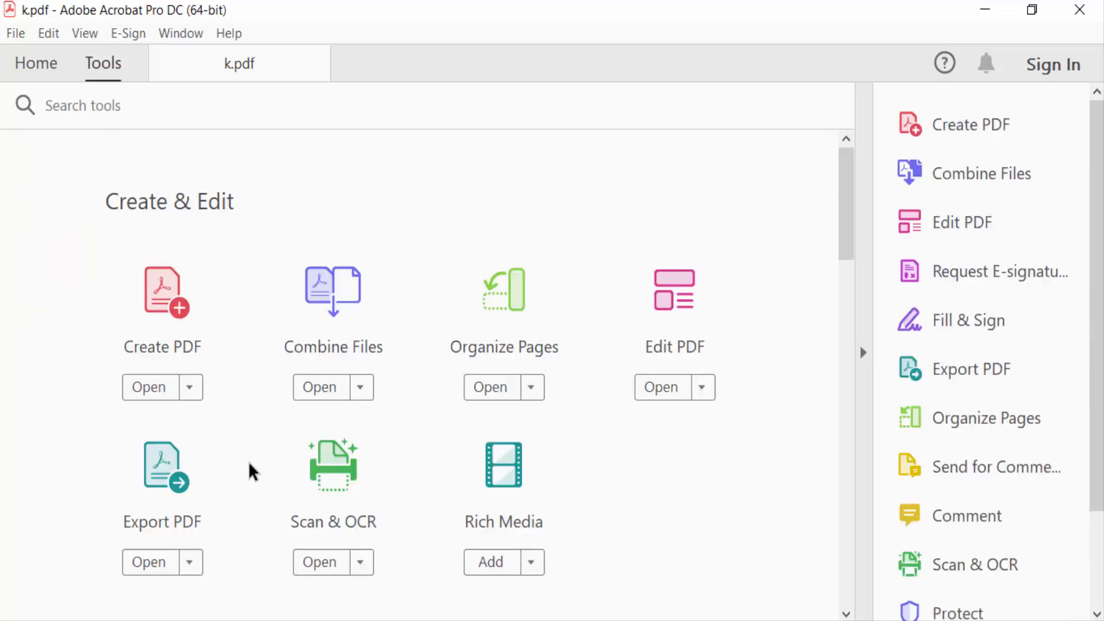
scroll("down", 3)
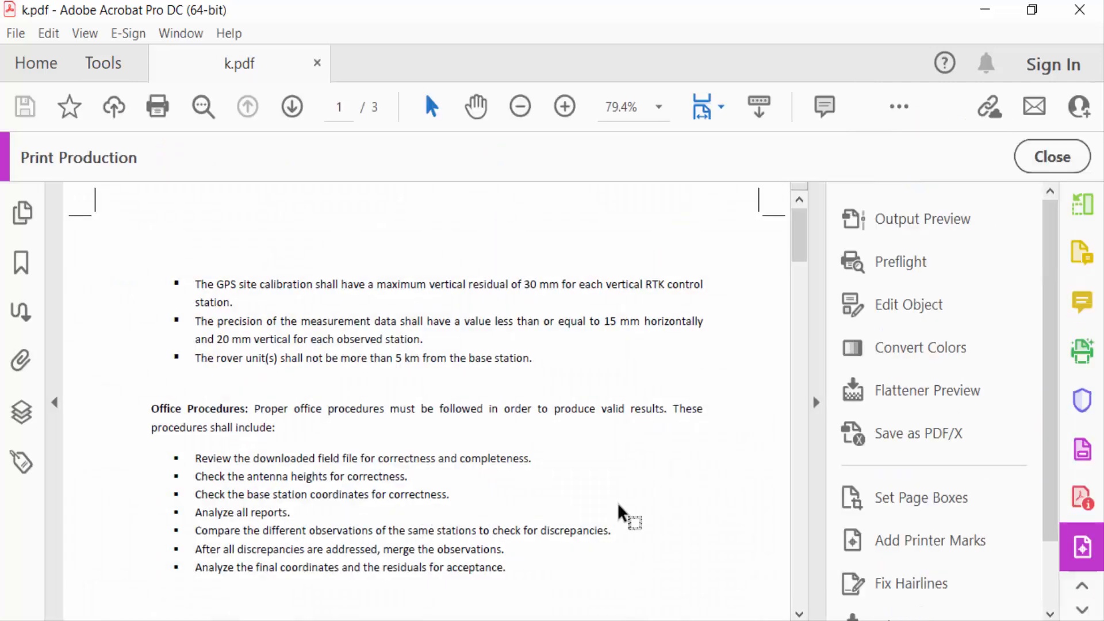
mouse_move(909, 304)
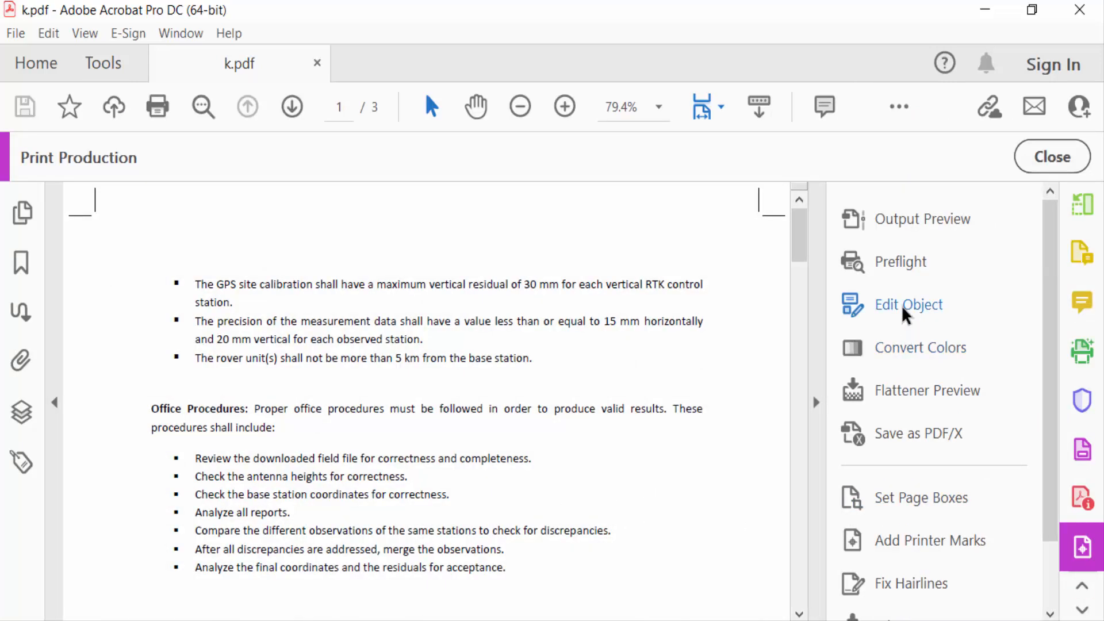
Delete the crop marks under the Page 5 of 7 footer and at the next page's top via Edit Object.
scroll("down", 3)
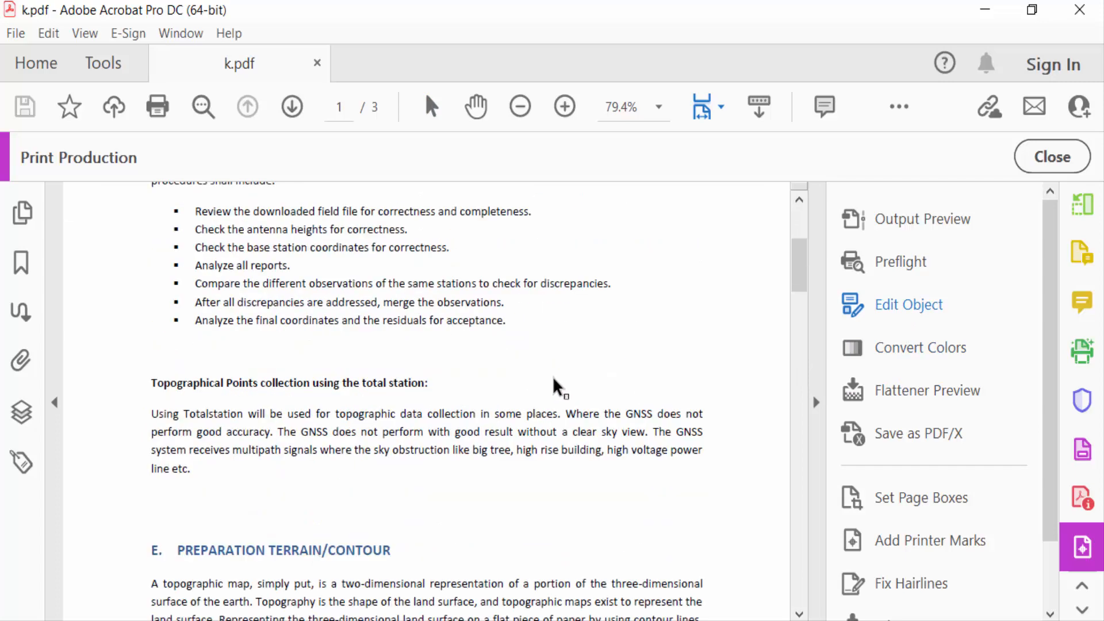
scroll("down", 3)
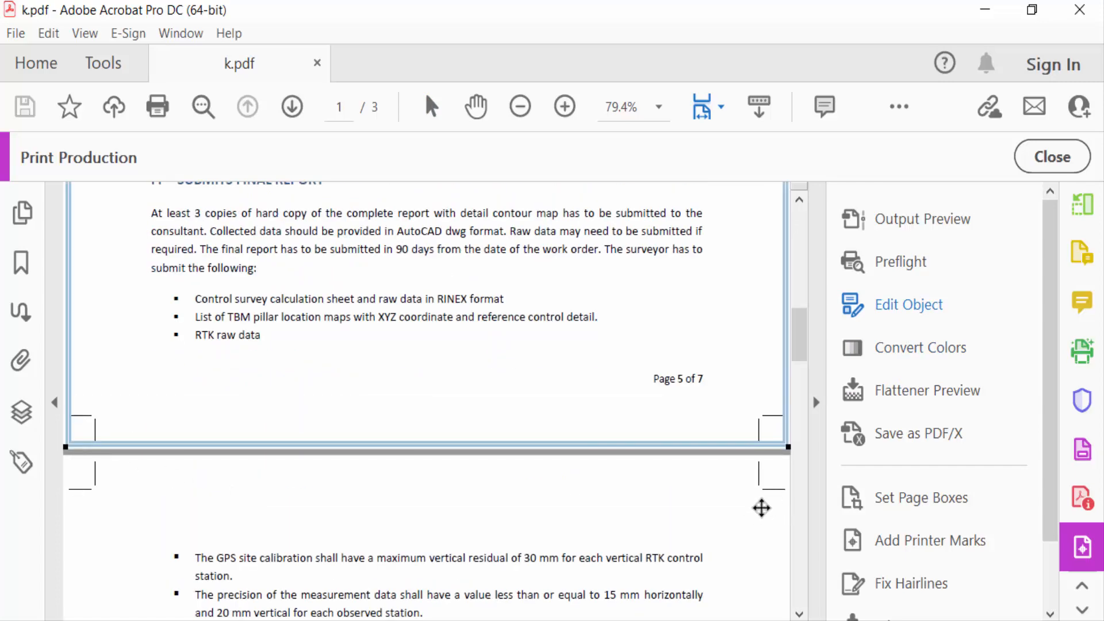
mouse_move(694, 416)
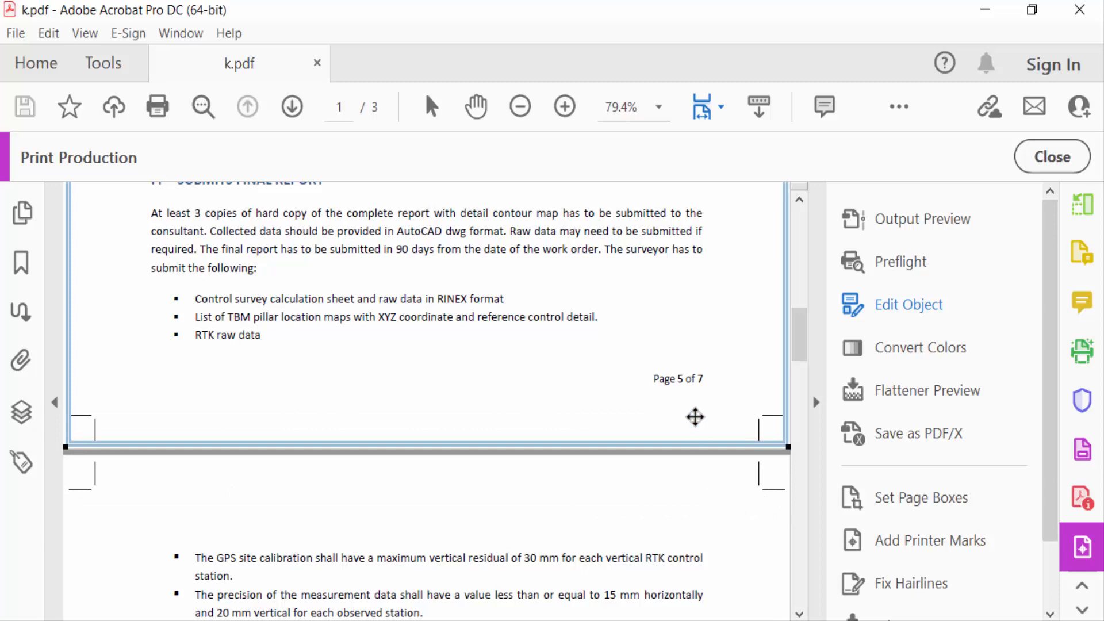
right_click(695, 416)
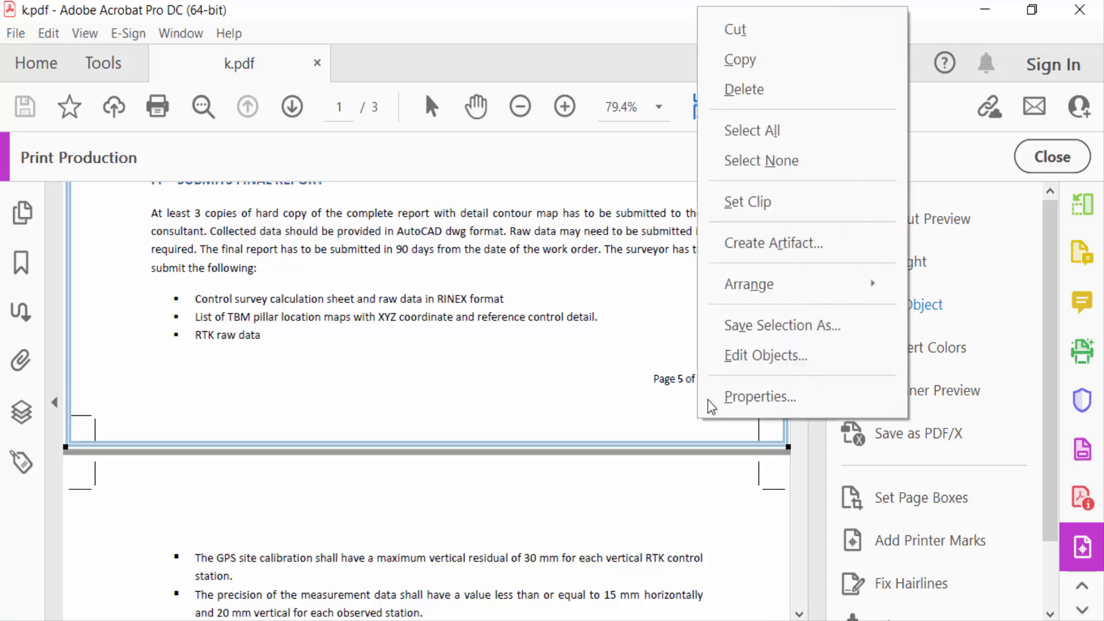
mouse_move(744, 89)
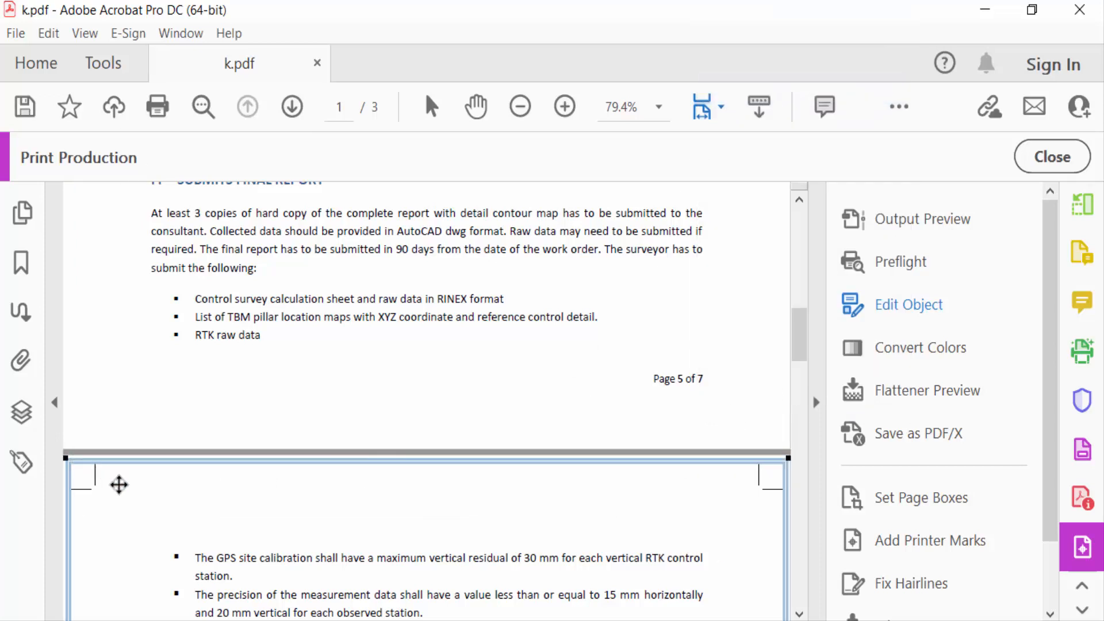
right_click(119, 484)
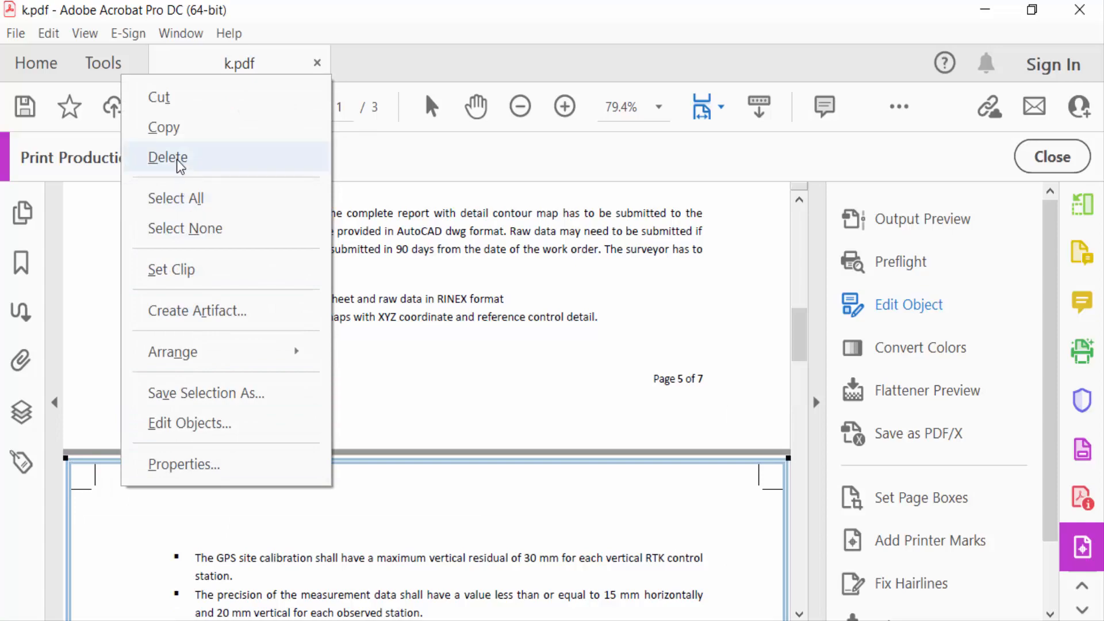
left_click(168, 157)
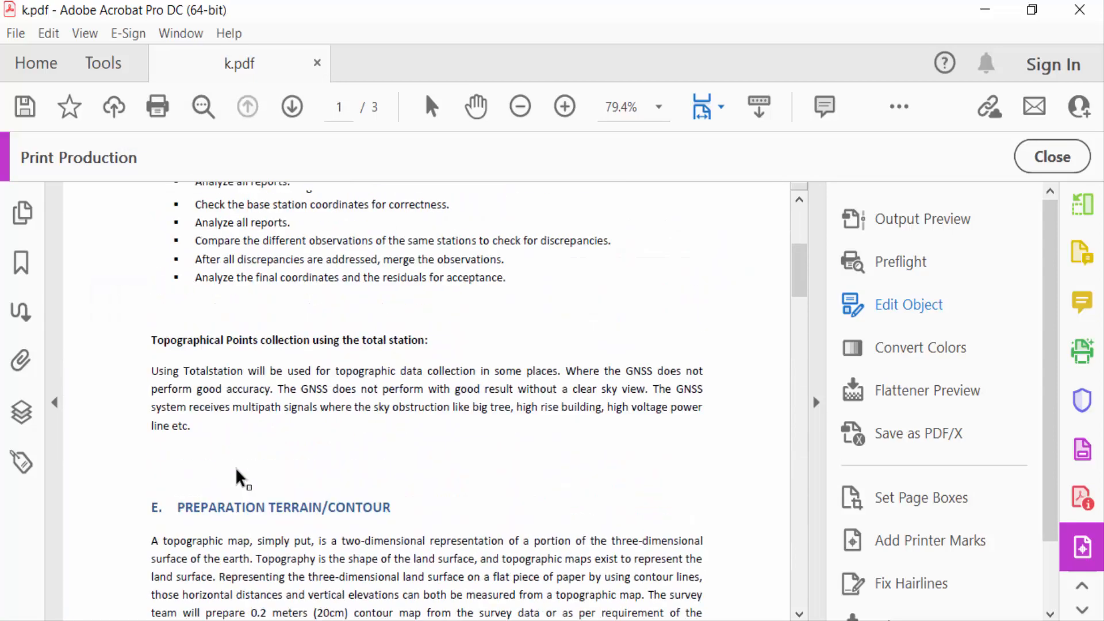
scroll("down", 3)
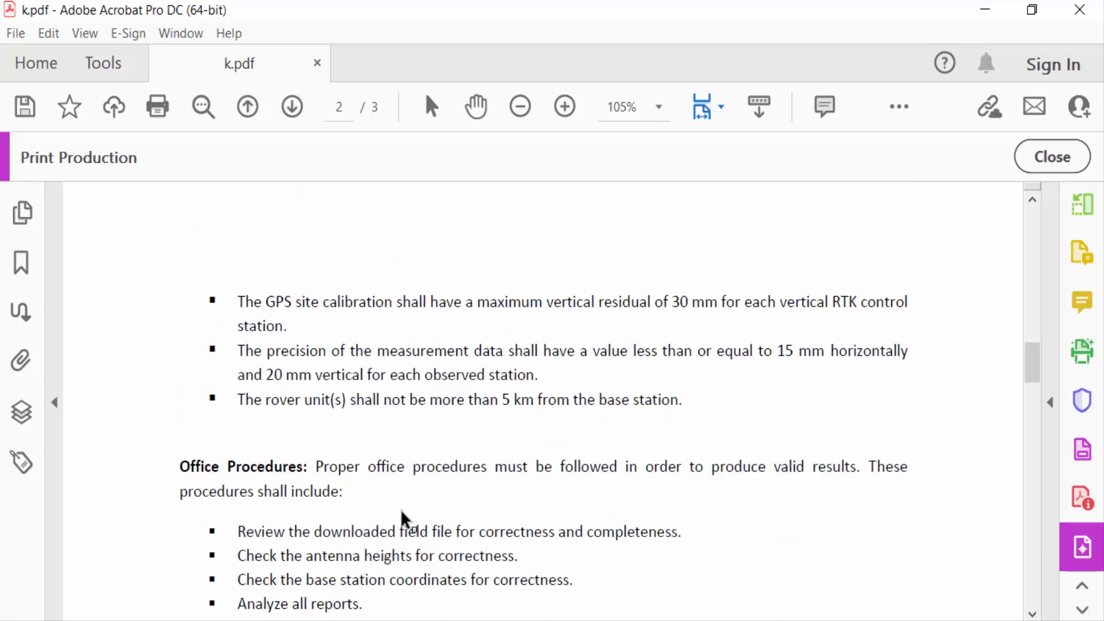
mouse_move(433, 490)
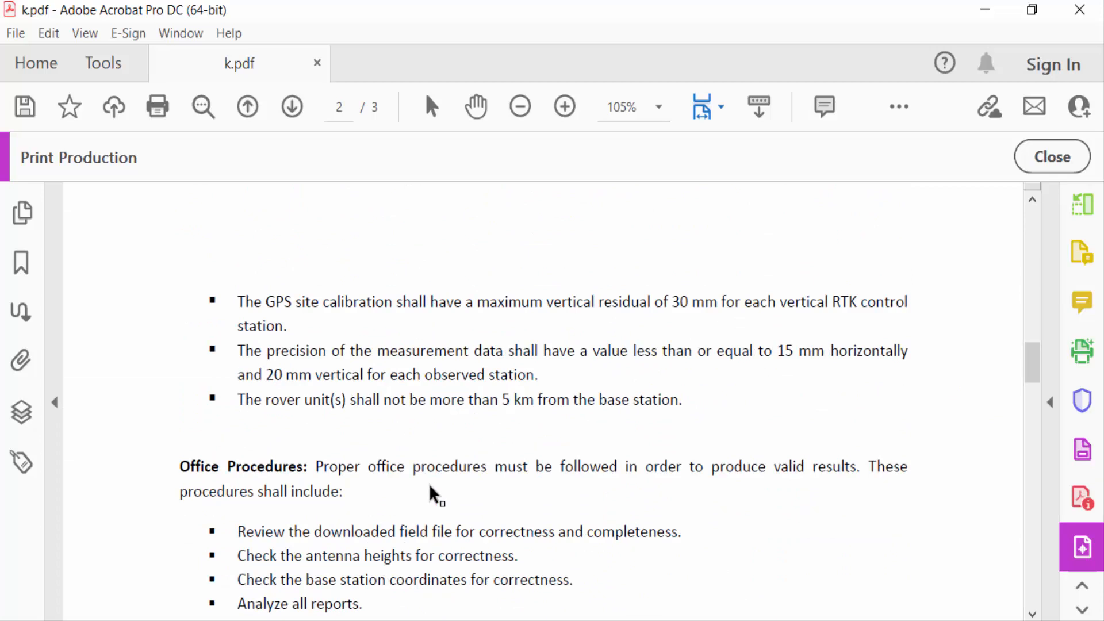